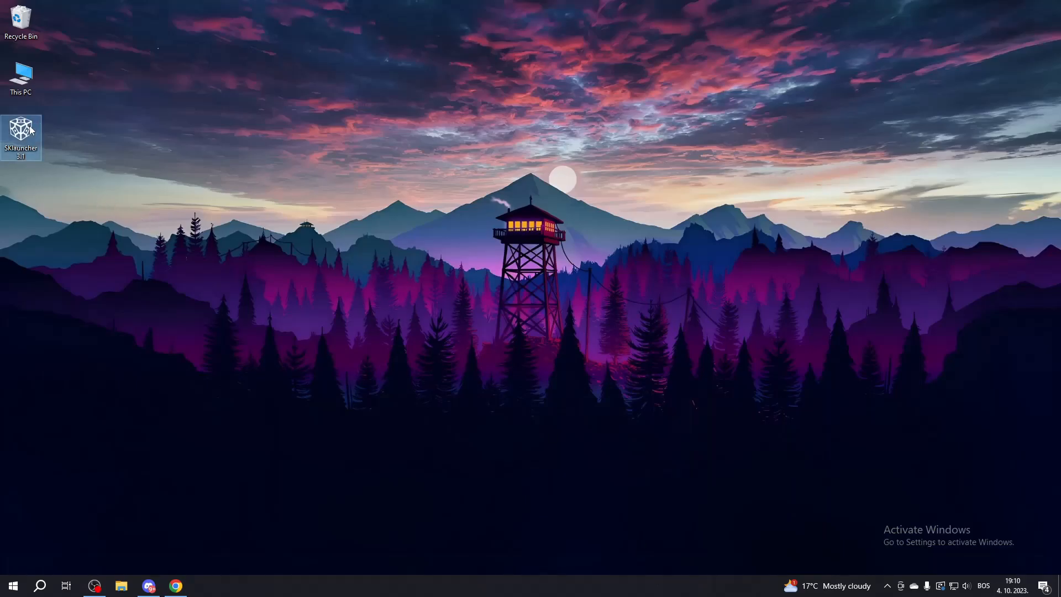
Step: Follow the old launcher's update notice to skmedix.pl and download the Windows 64-bit SKlauncher 3.1.2 build
{"action": "double_click", "coordinate": [20, 129]}
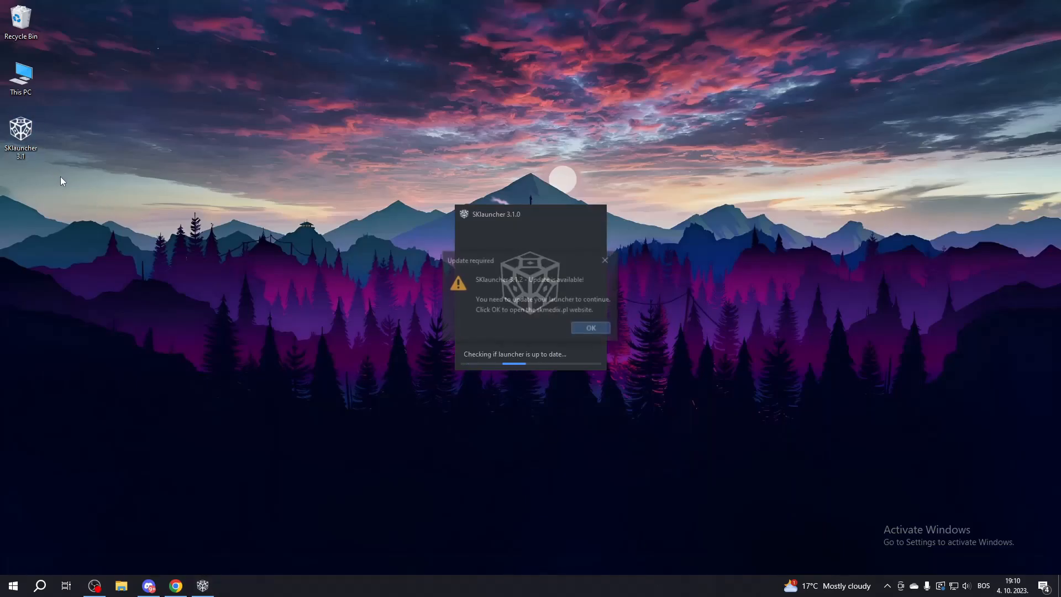
{"action": "left_click", "coordinate": [590, 328]}
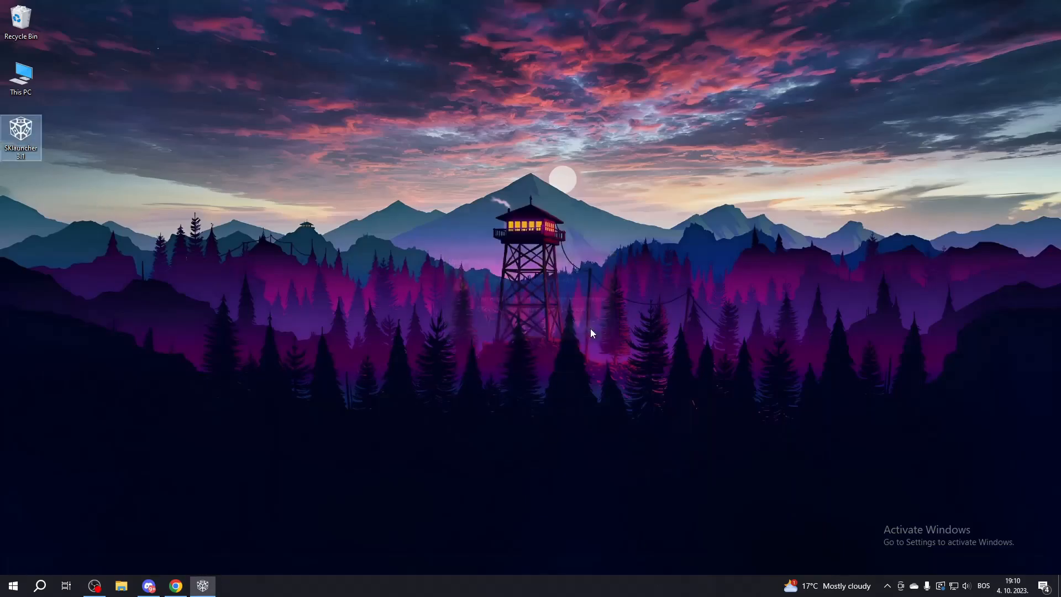
{"action": "left_click", "coordinate": [176, 586]}
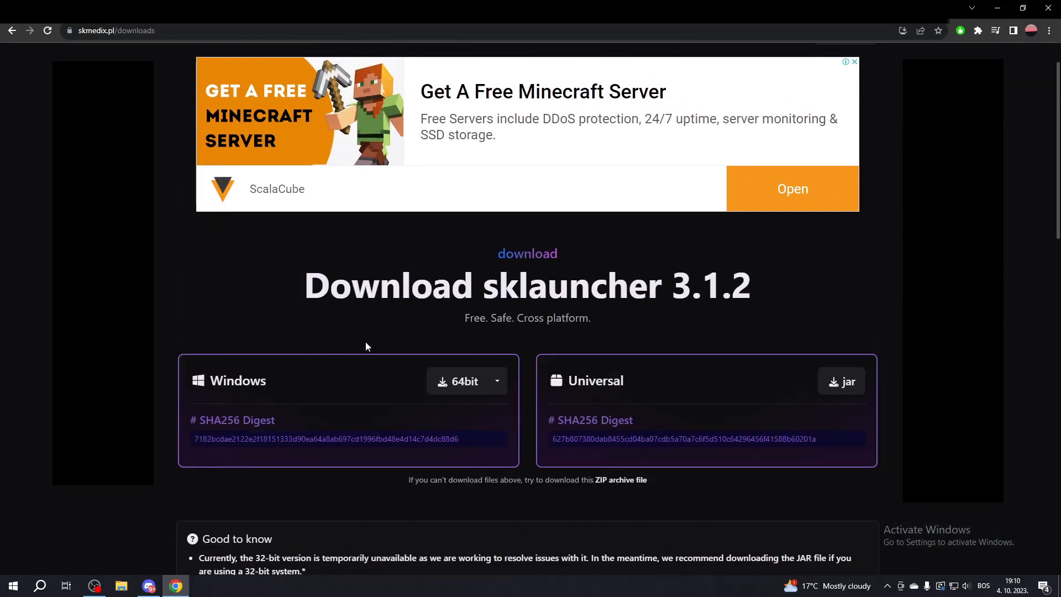
{"action": "mouse_move", "coordinate": [504, 479]}
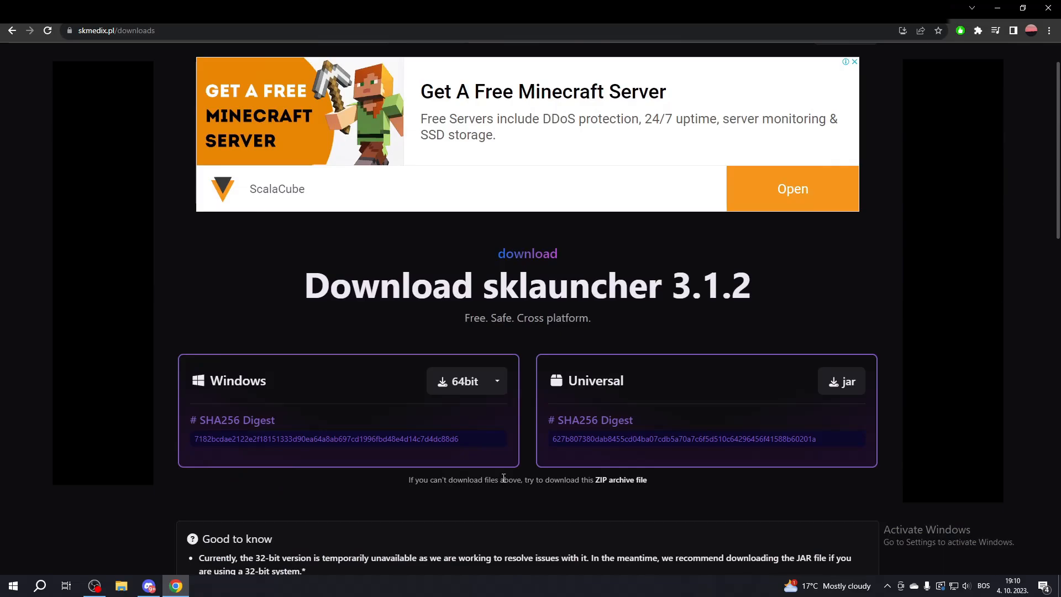
{"action": "left_click", "coordinate": [459, 381]}
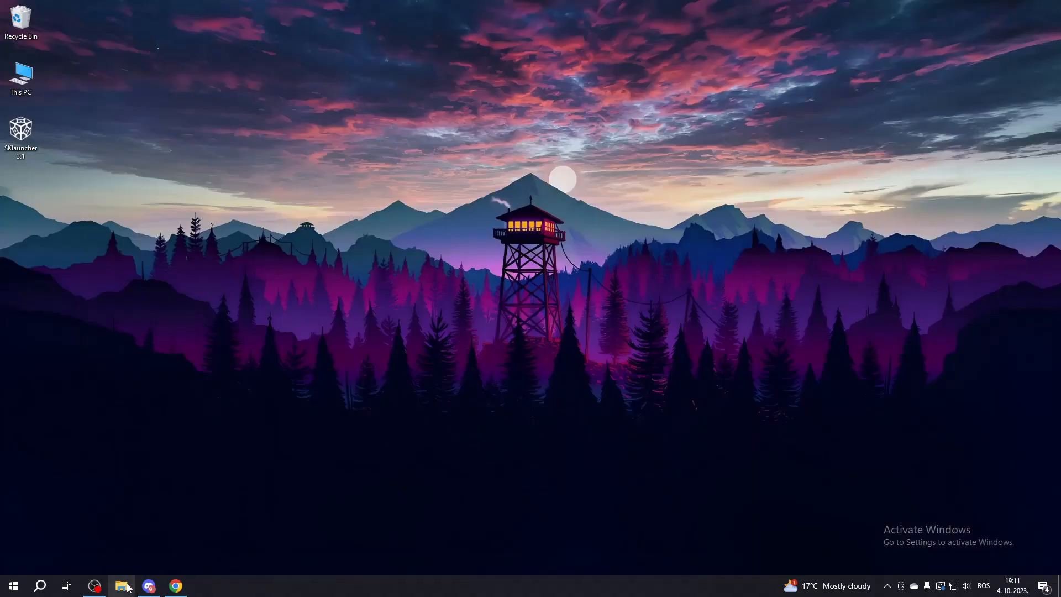
Step: Run SKlauncher-3.1.2.exe from the downloads, choosing 'More info' then 'Run anyway' in SmartScreen
{"action": "left_click", "coordinate": [121, 585]}
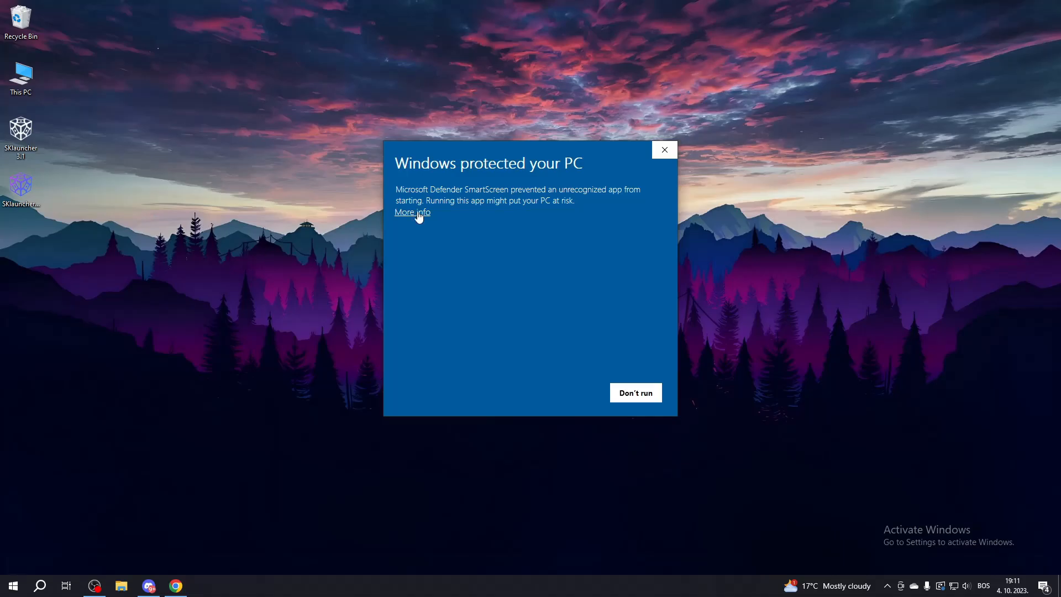
{"action": "left_click", "coordinate": [413, 211]}
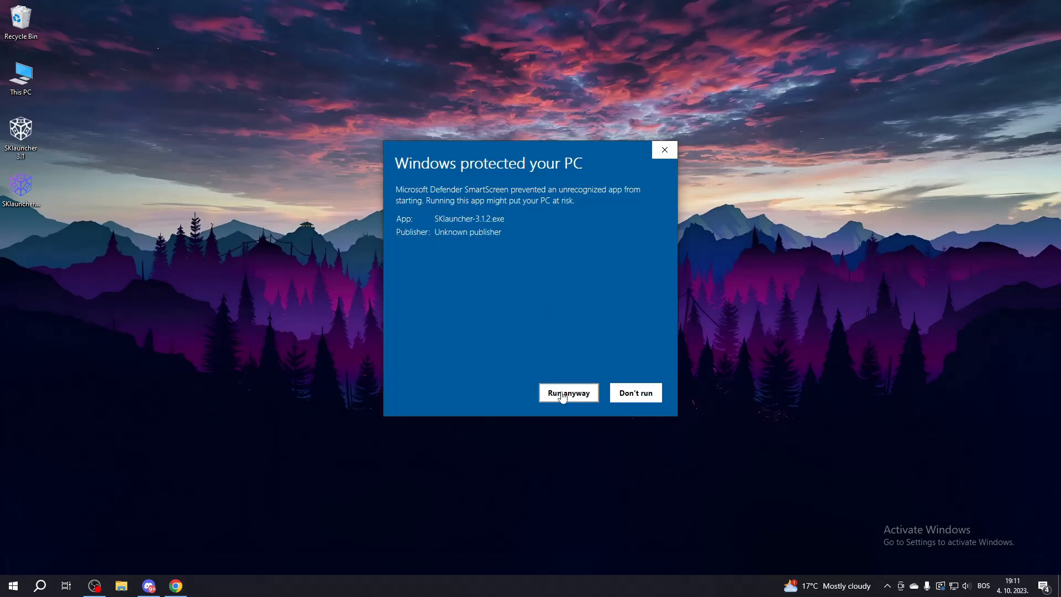
{"action": "left_click", "coordinate": [569, 394]}
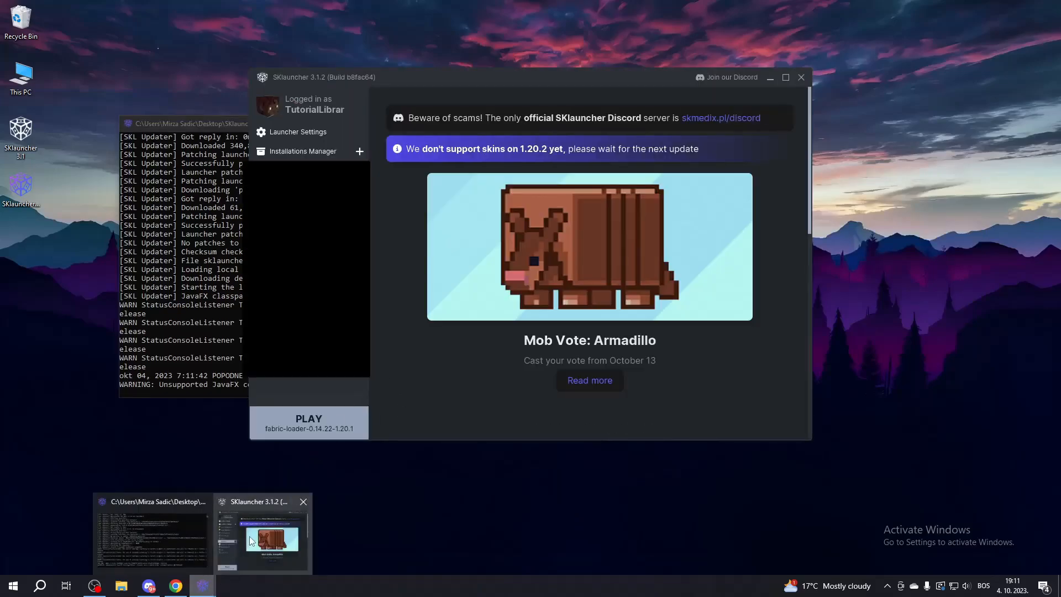
Step: Start the fabric-loader-0.14.22-1.20.1 profile with PLAY so Minecraft 1.20.1 loads
{"action": "left_click", "coordinate": [308, 419]}
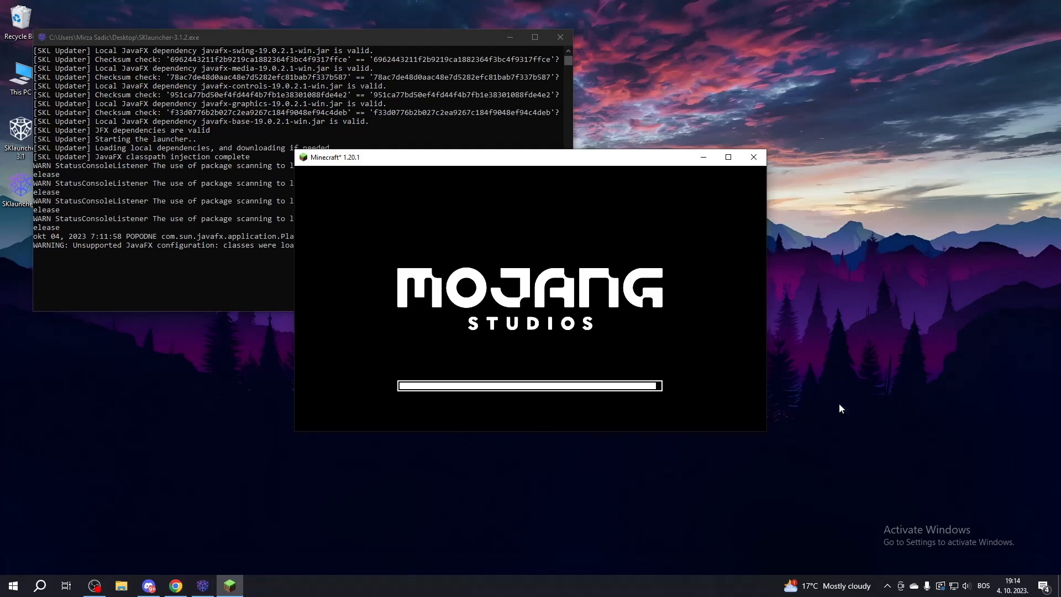